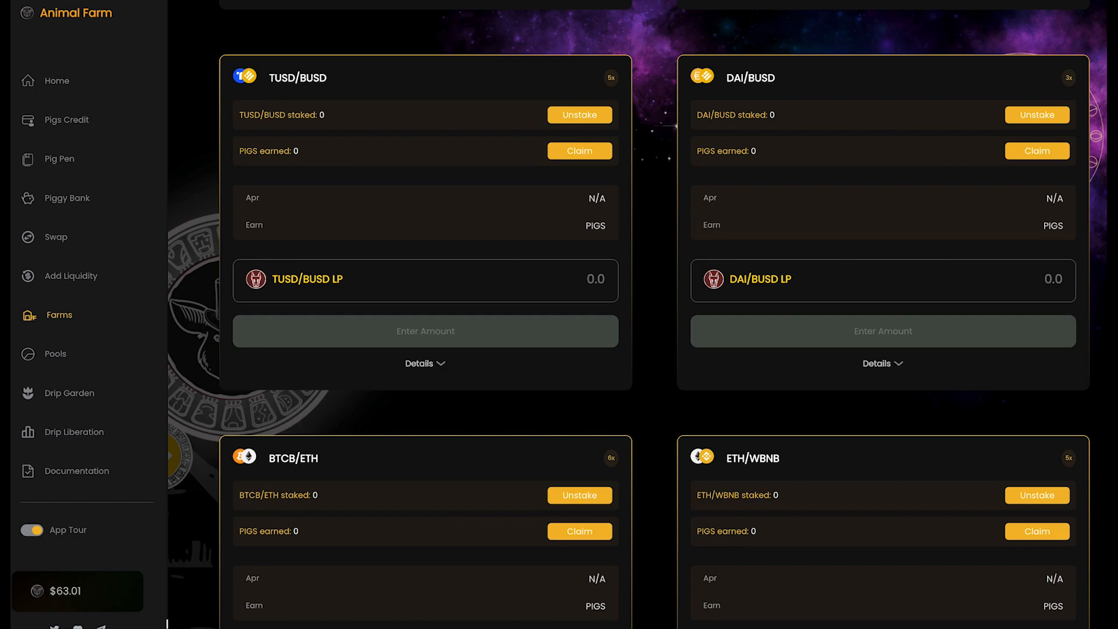
scroll(down, 3)
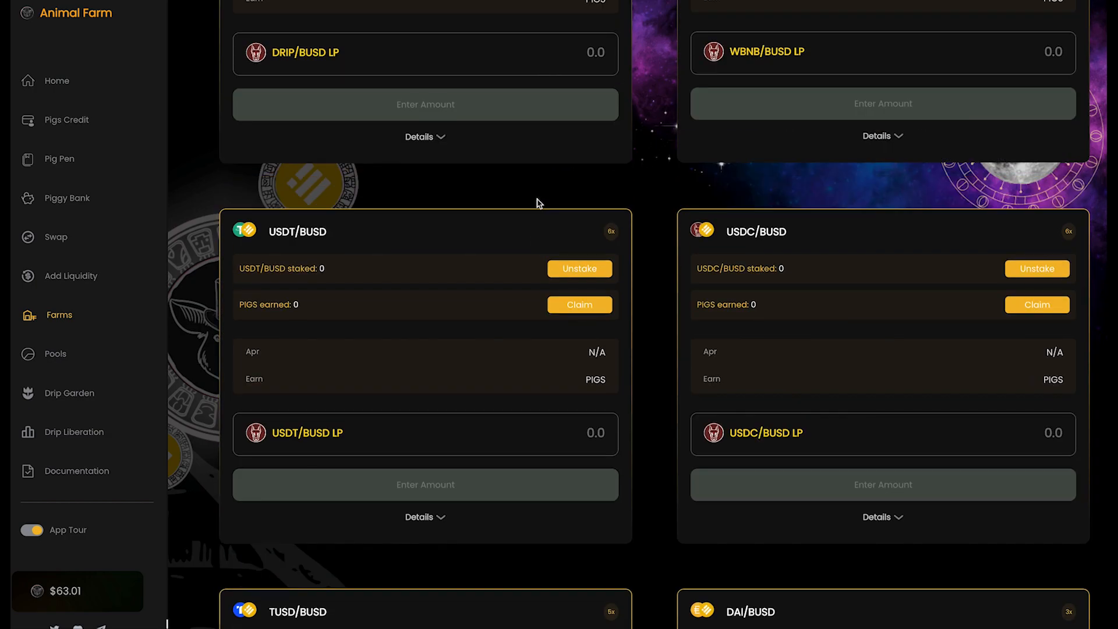
scroll(up, 3)
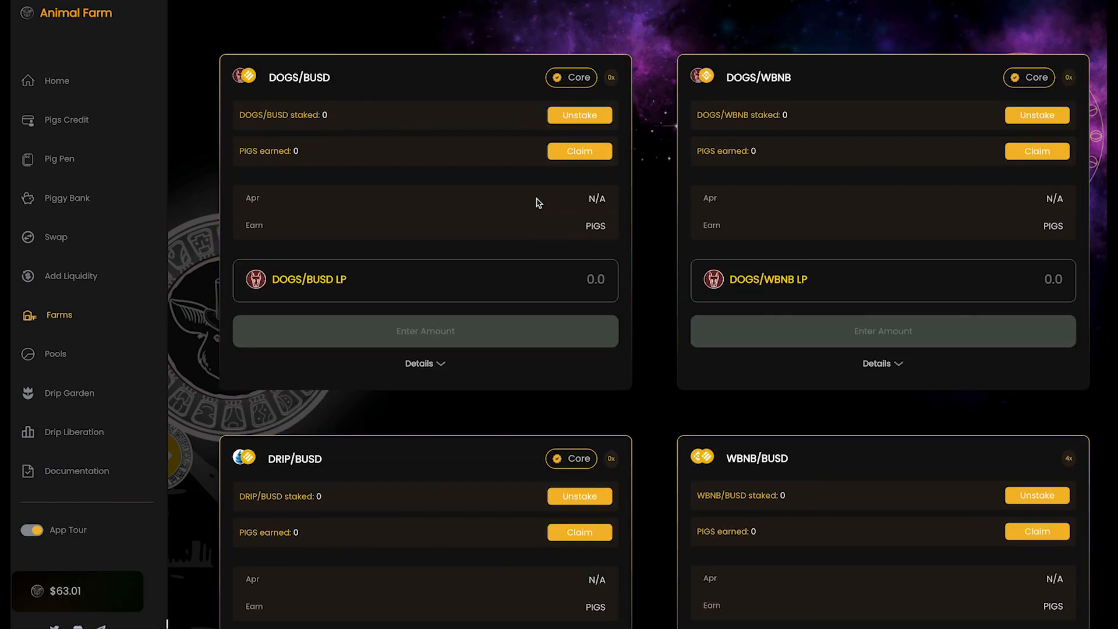
scroll(down, 3)
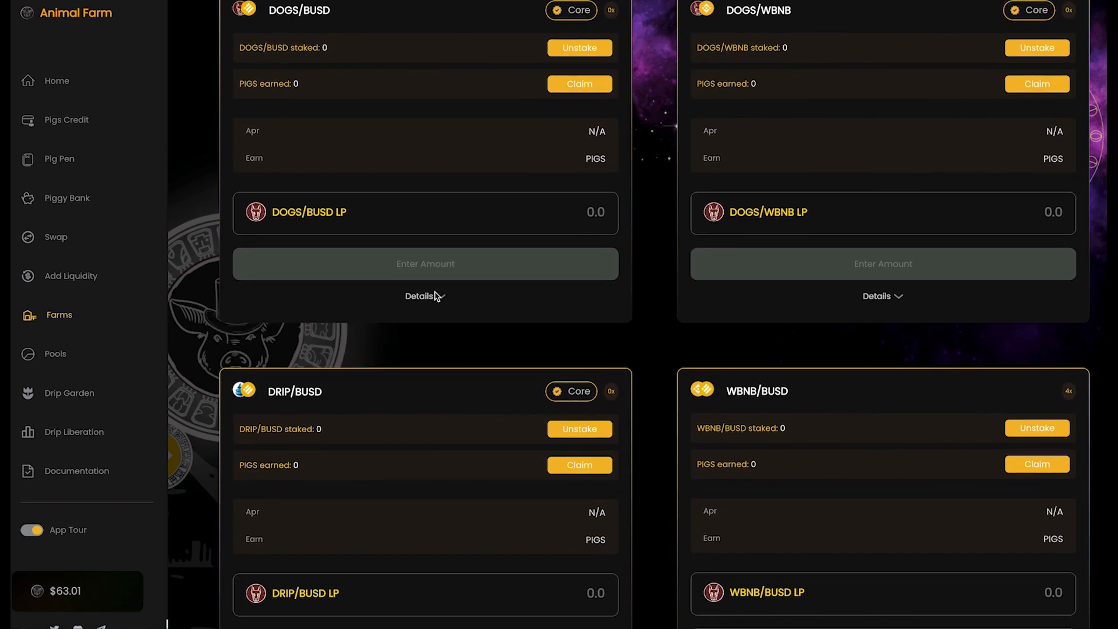
scroll(down, 3)
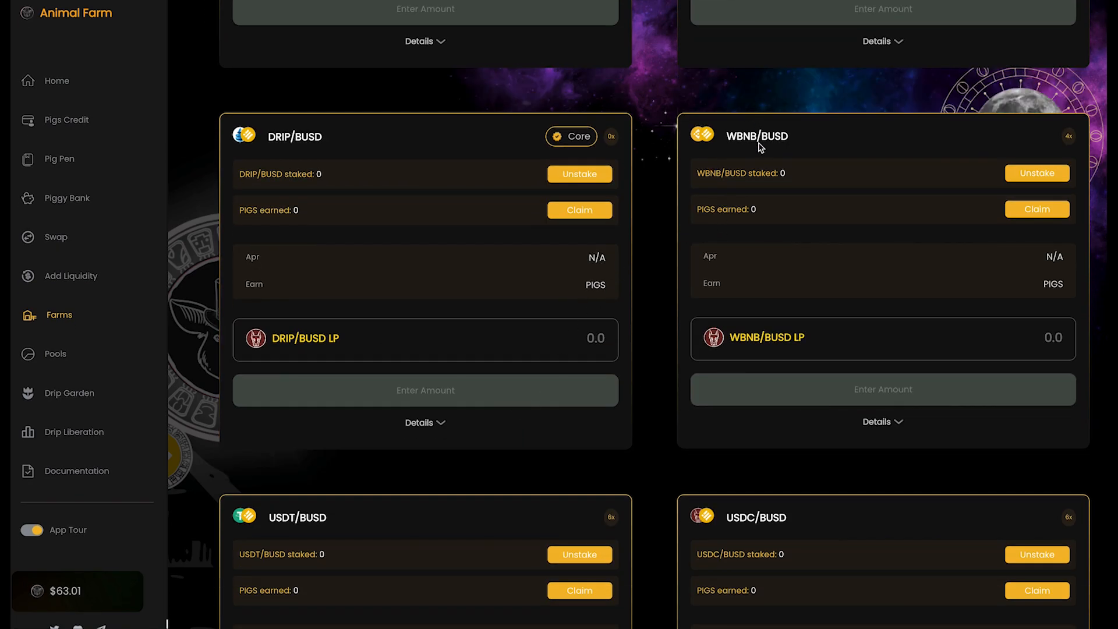
scroll(down, 3)
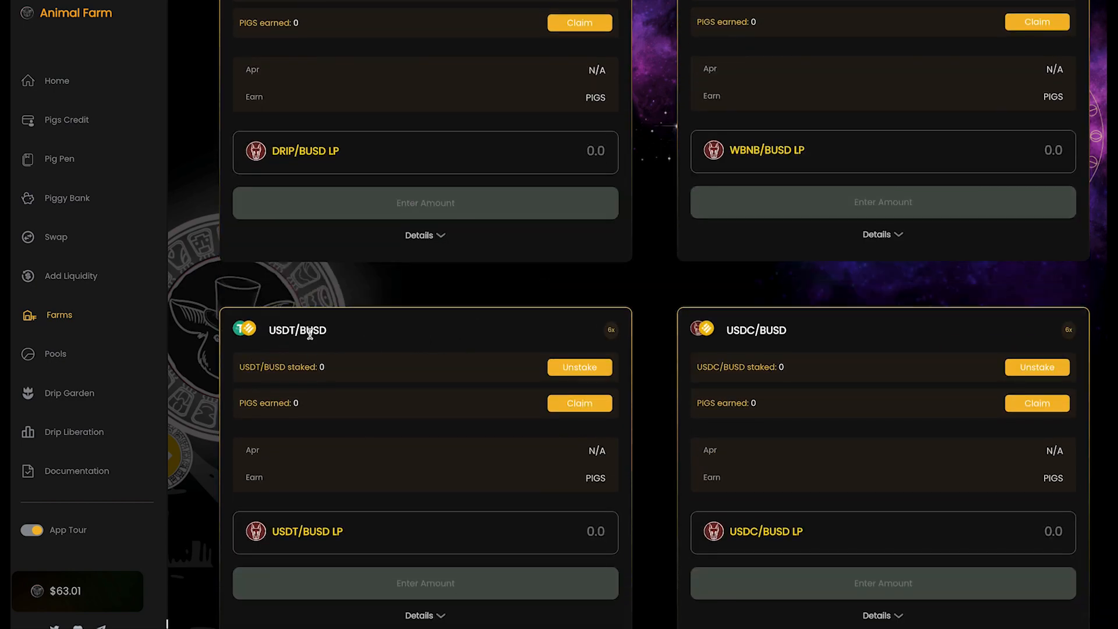
scroll(down, 3)
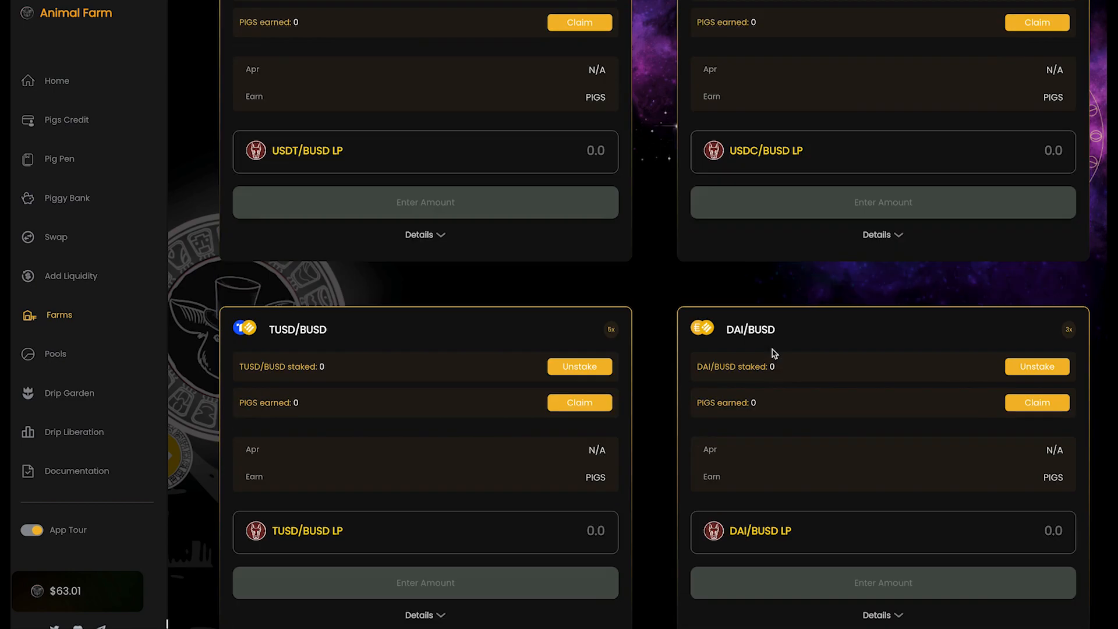
scroll(down, 3)
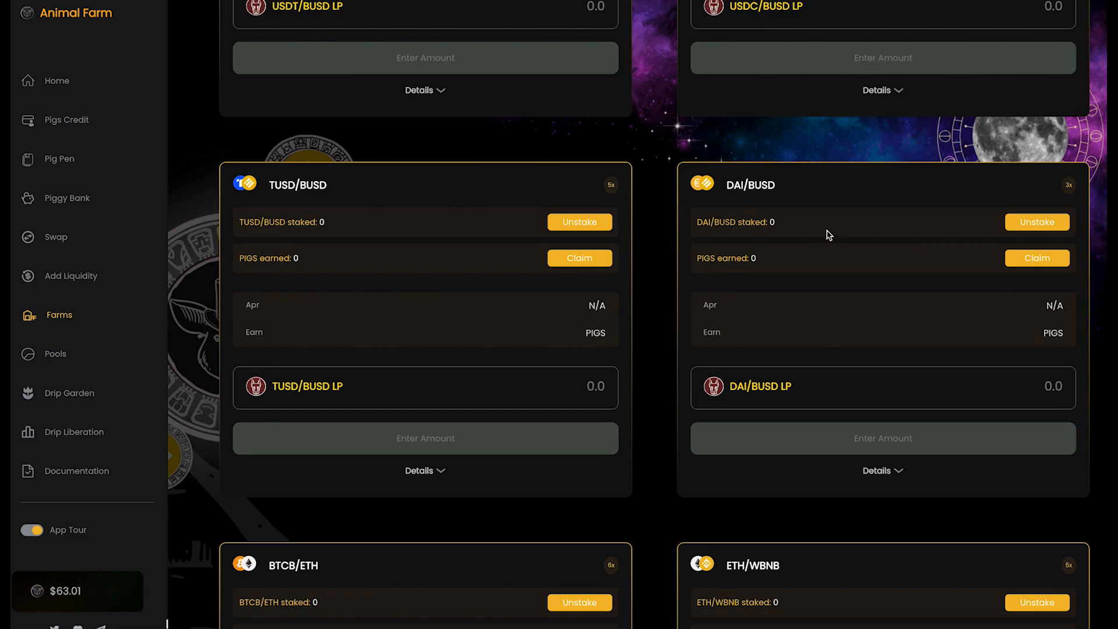
scroll(down, 3)
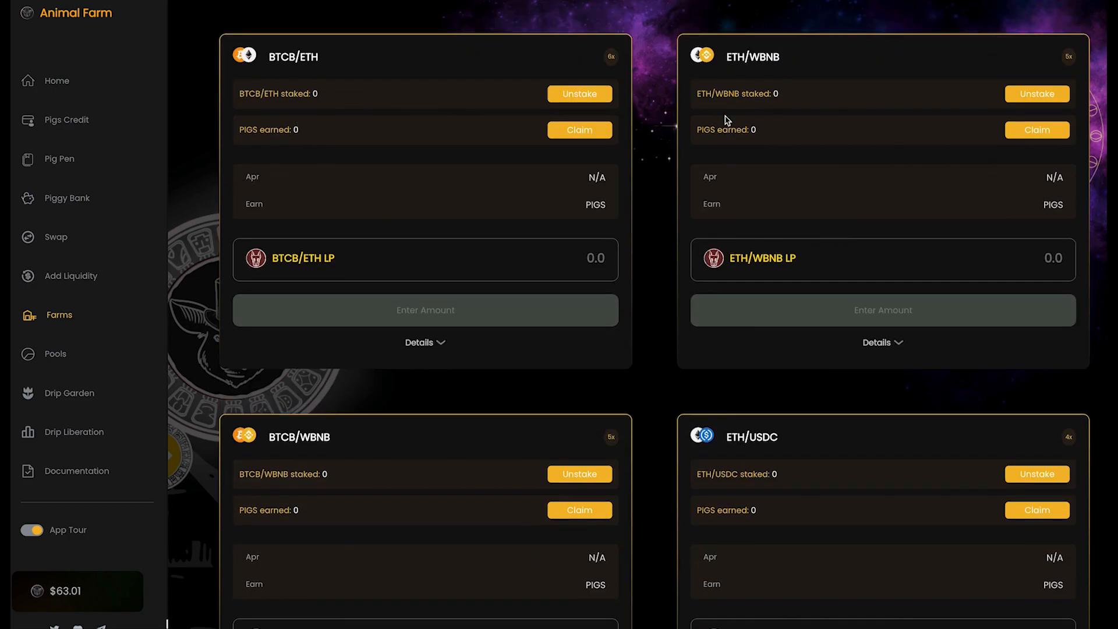
scroll(down, 3)
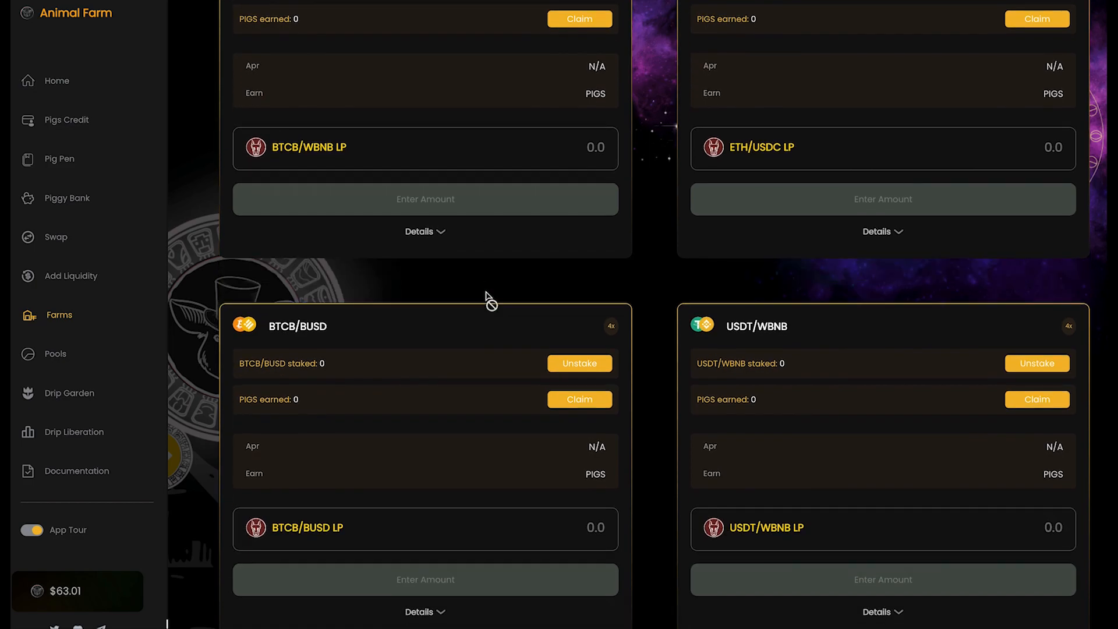
scroll(down, 3)
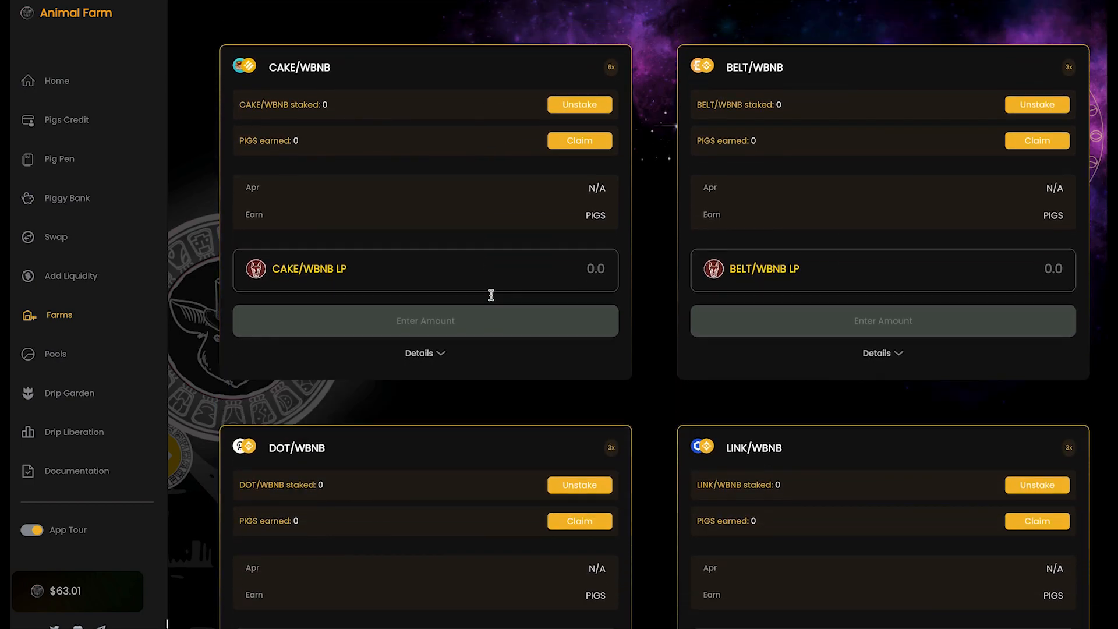
scroll(down, 3)
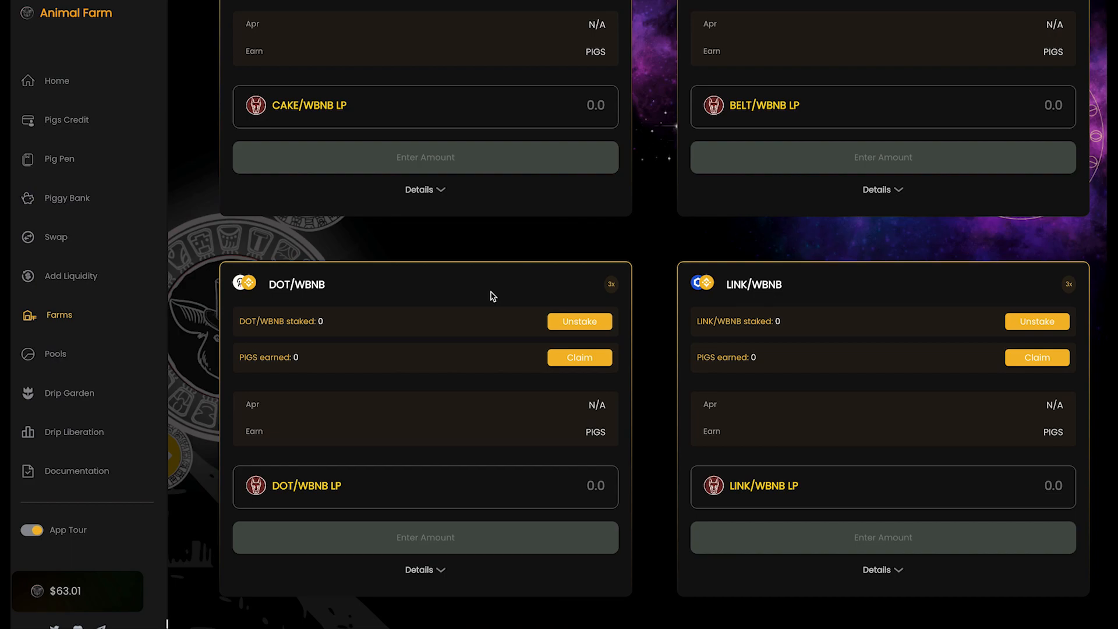
scroll(down, 3)
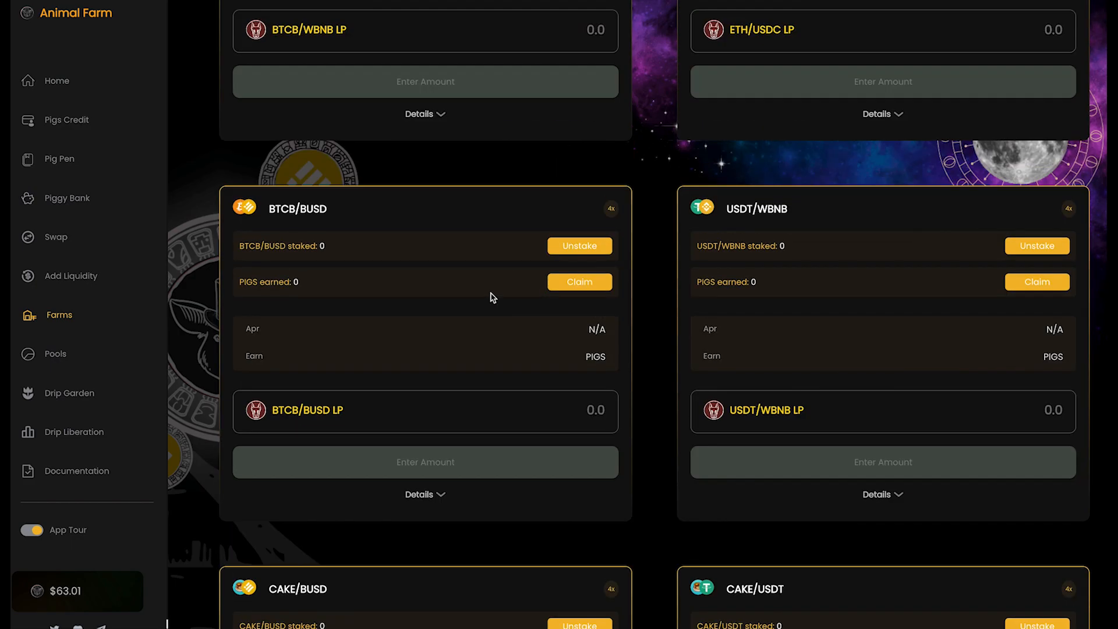
scroll(down, 3)
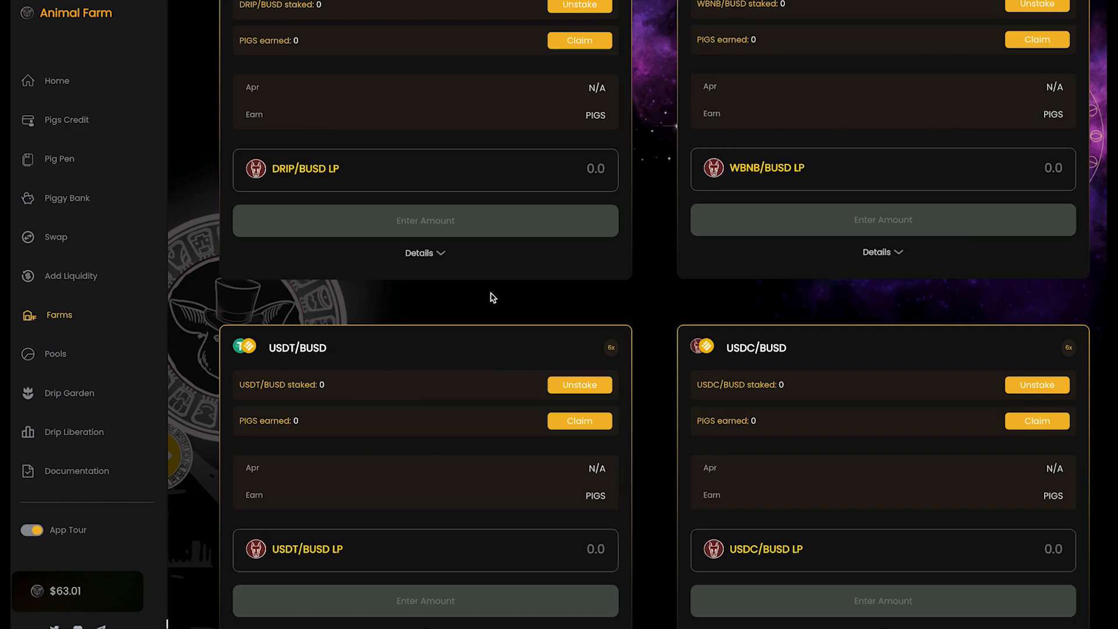
scroll(down, 3)
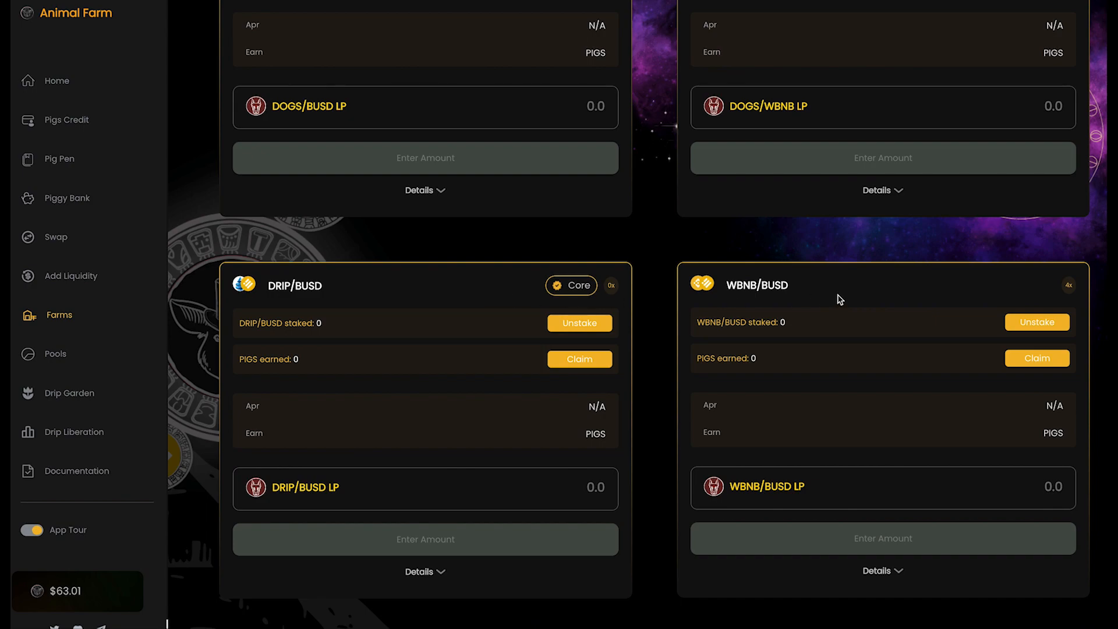
mouse_move(708, 74)
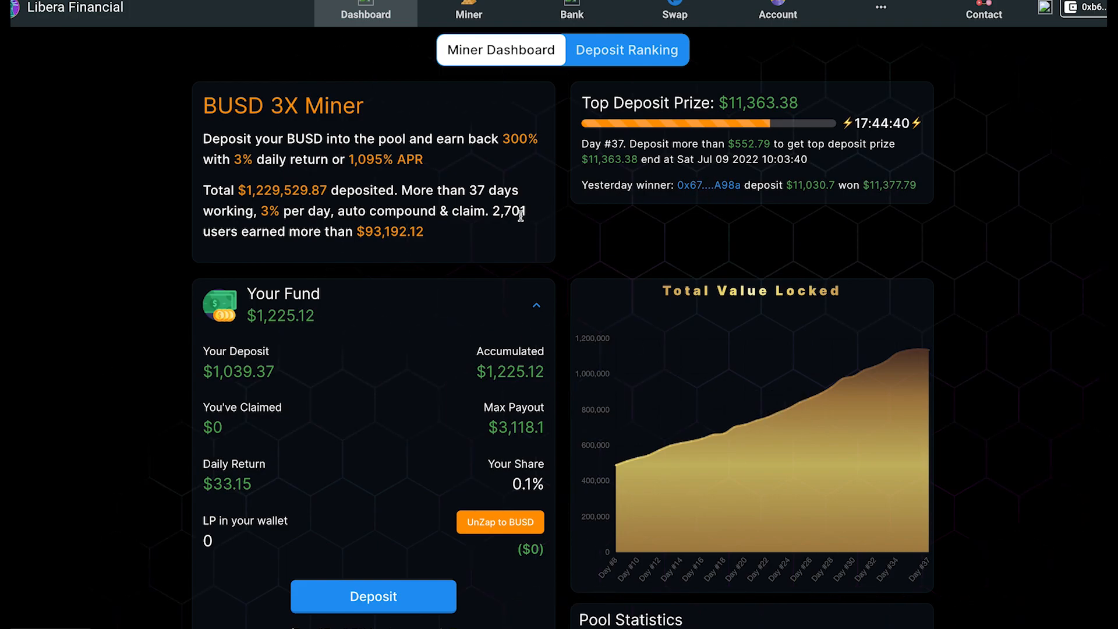
mouse_move(657, 417)
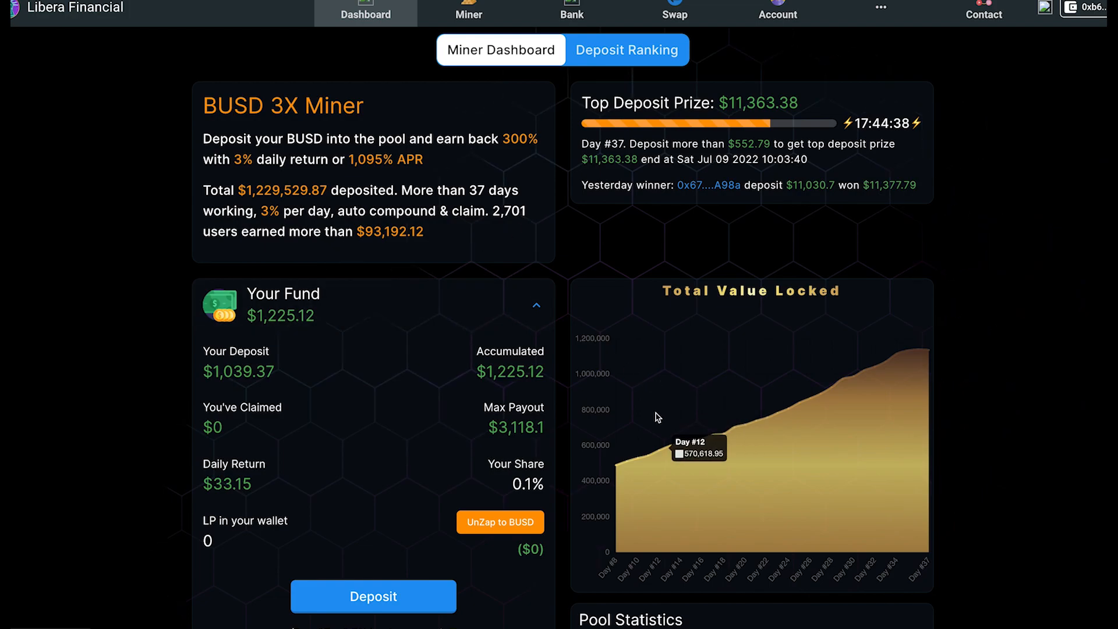